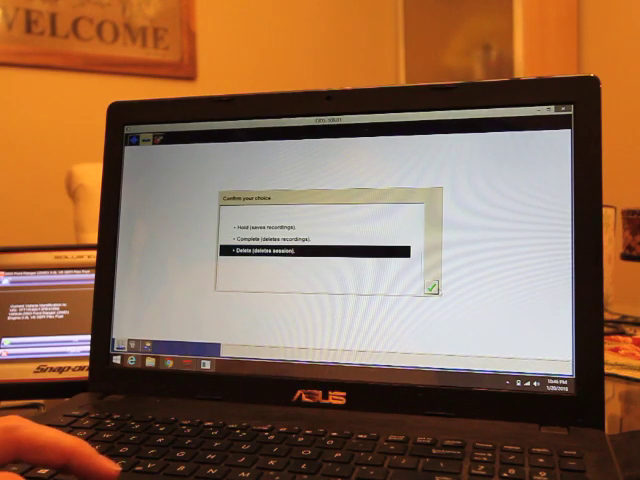
Step: Confirm proceeding without security access for the replacement PCM
{"action": "left_click", "coordinate": [432, 286]}
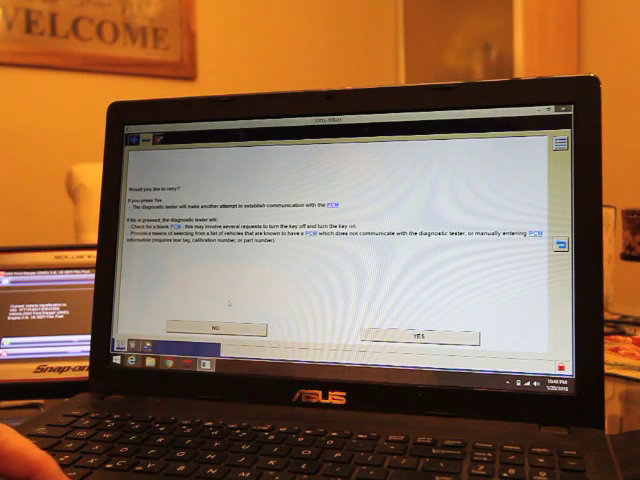
Step: Answer Yes to the communication prompt and confirm the ignition-off and ignition-on operator actions
{"action": "left_click", "coordinate": [420, 340]}
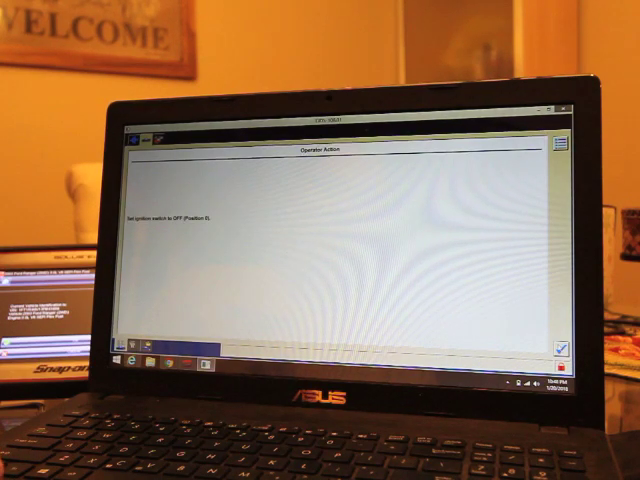
{"action": "left_click", "coordinate": [562, 348]}
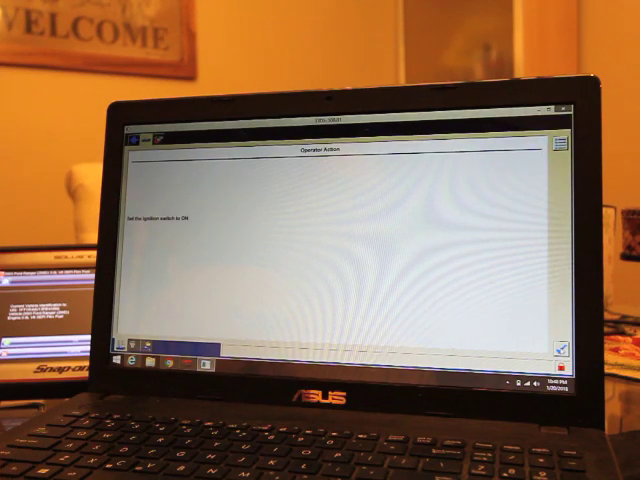
{"action": "left_click", "coordinate": [564, 348]}
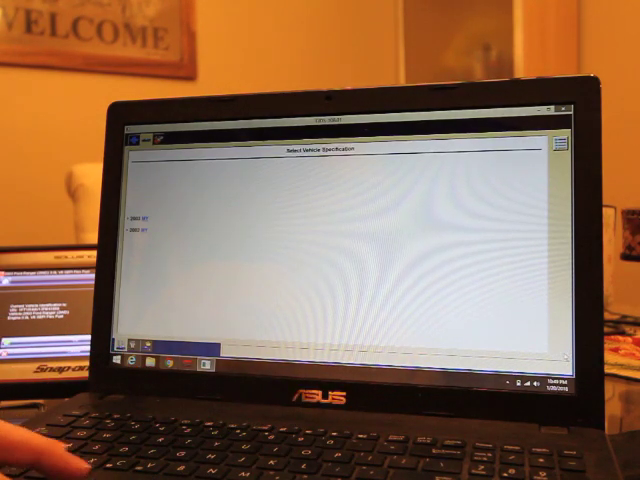
Step: Continue from Vehicle Identification to the manual keyboard entry screen
{"action": "left_click", "coordinate": [140, 216]}
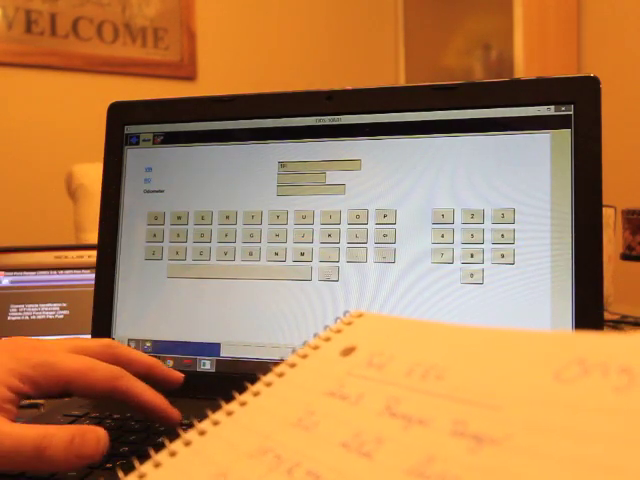
Step: Enter 'SFT5' and 'YOUTUBE' into the requested vehicle information fields
{"action": "type", "text": "SFT5"}
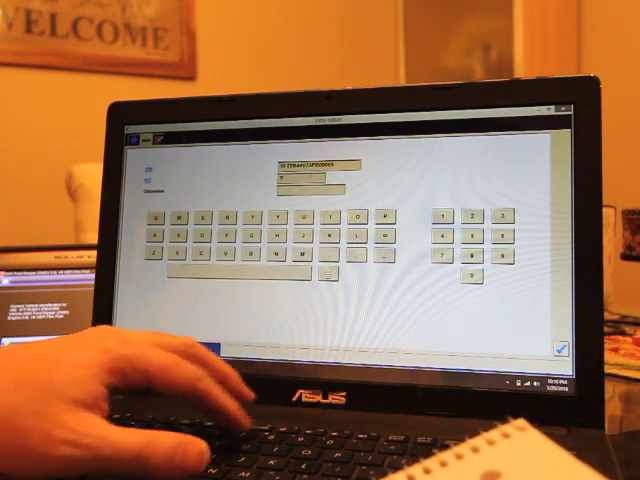
{"action": "type", "text": "YOUTUBE"}
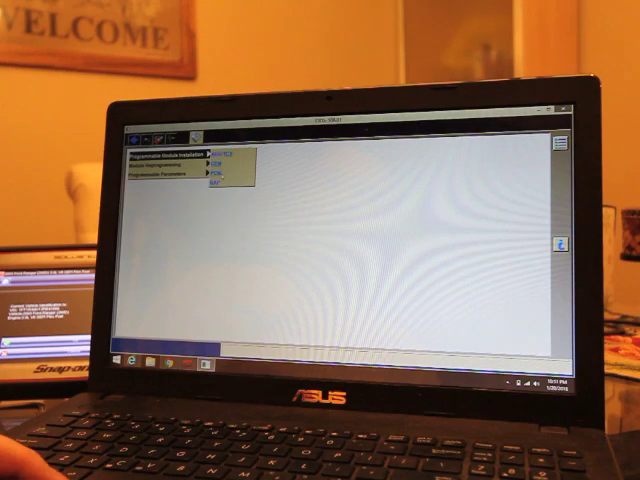
Step: Choose the menu entry leading to the system-equipped question
{"action": "left_click", "coordinate": [160, 178]}
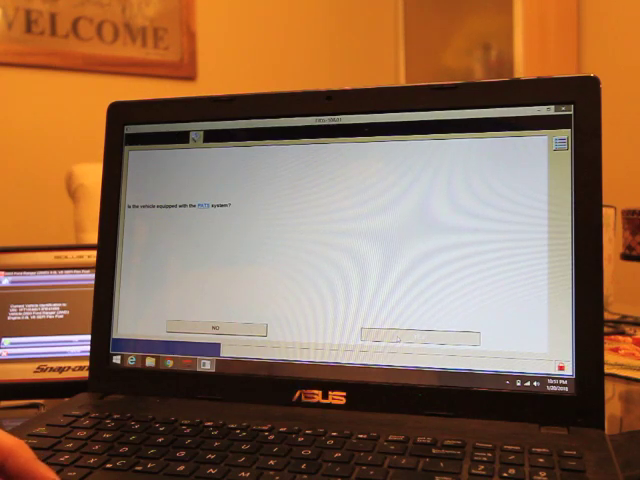
{"action": "left_click", "coordinate": [430, 336]}
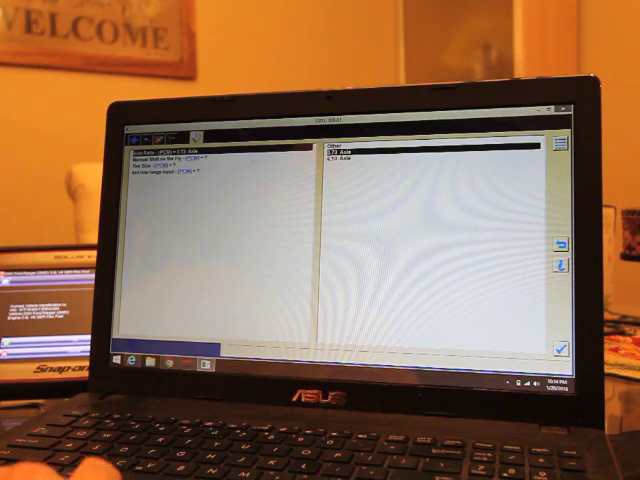
Step: Select the PCM routine from the Toolbox list, reaching the security access prompt
{"action": "left_click", "coordinate": [180, 160]}
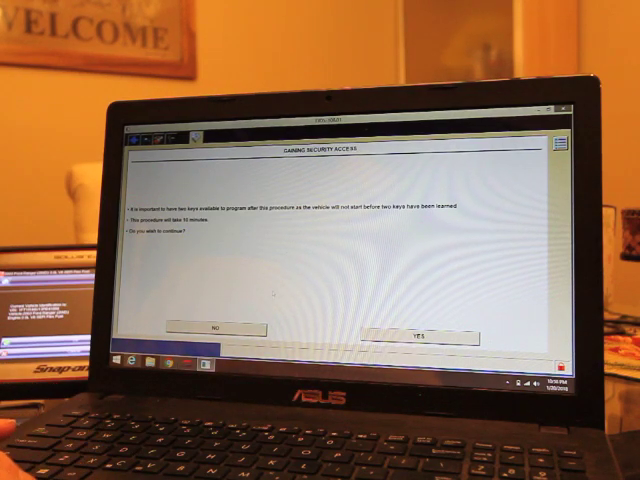
Step: Continue programming without security access, acknowledge the status screen and the fault-code clearing step
{"action": "left_click", "coordinate": [416, 338]}
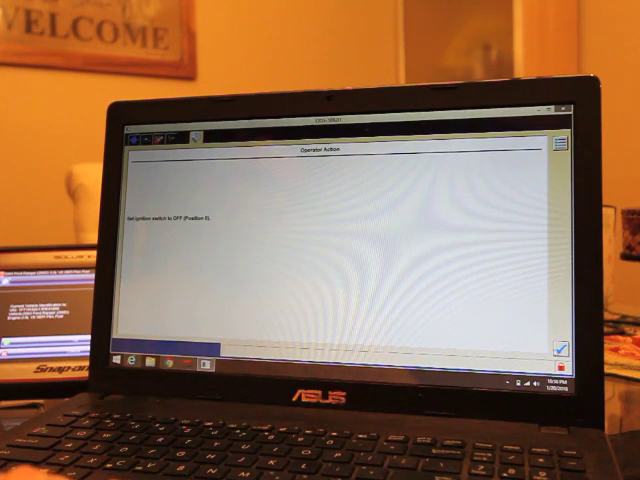
{"action": "left_click", "coordinate": [558, 350]}
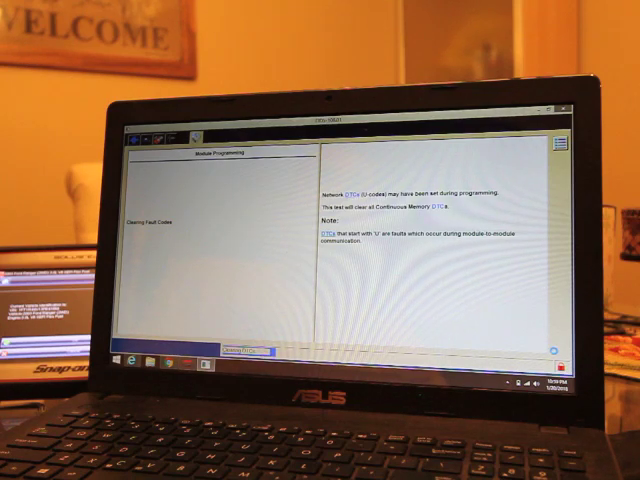
{"action": "left_click", "coordinate": [556, 348]}
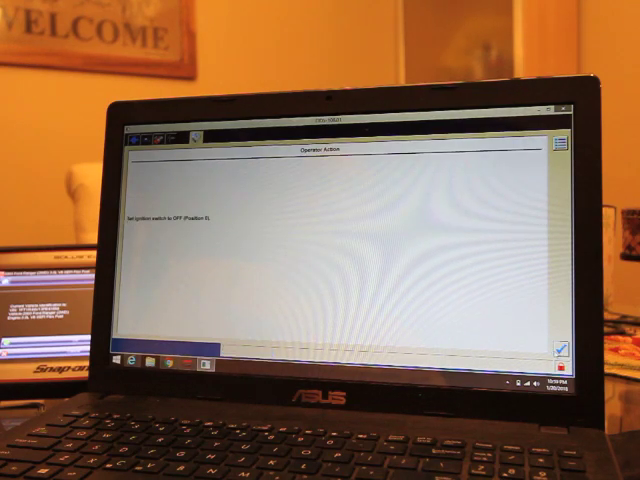